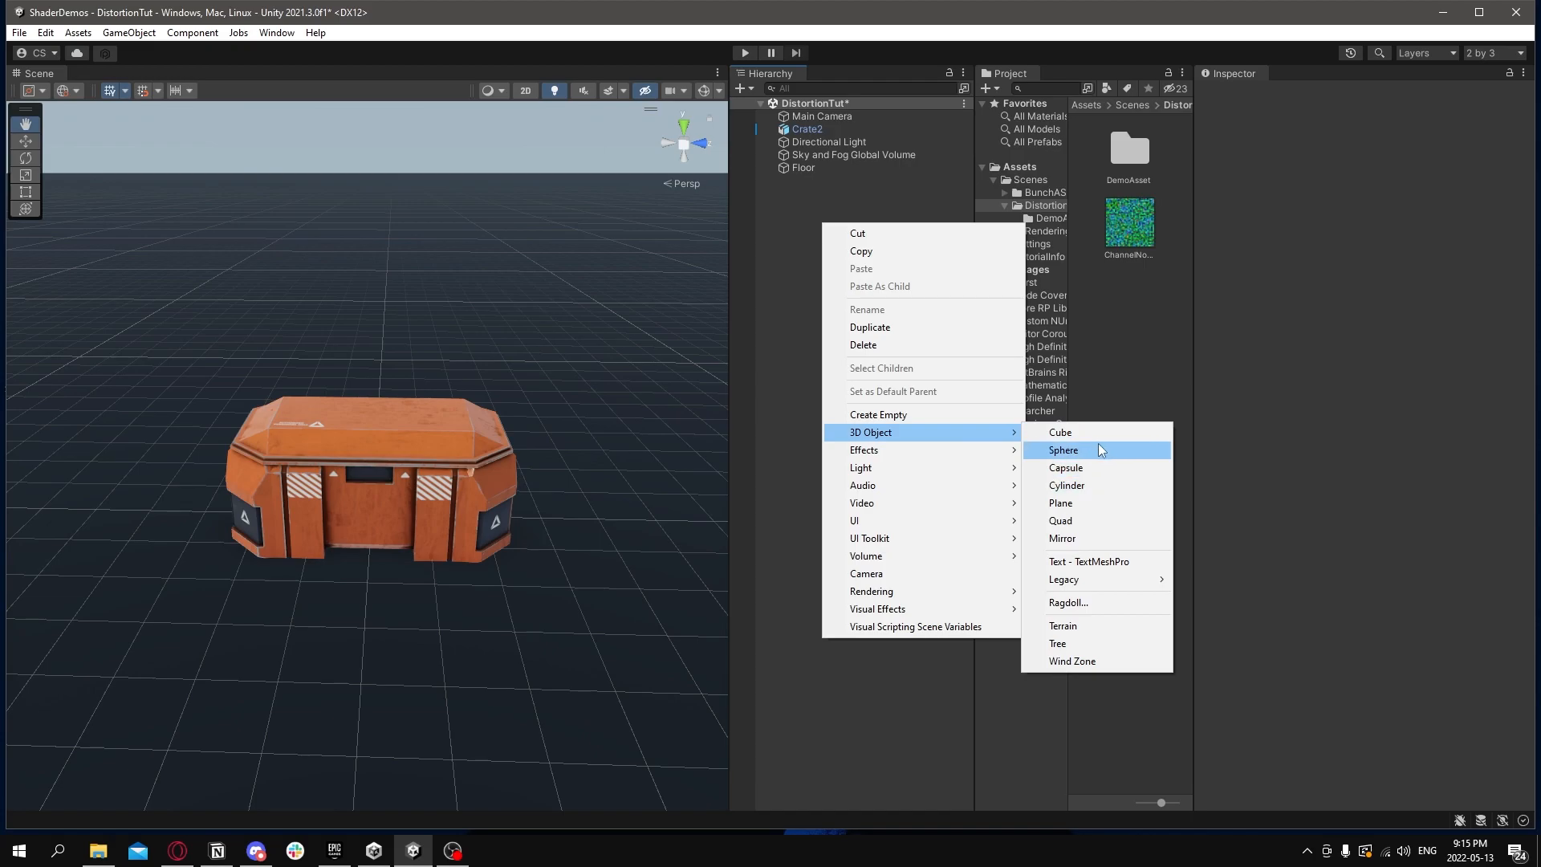
# - Add a sphere beside the crate and create the HDRP Lit Shader Graph named DistortionShader
pyautogui.click(1063, 450)
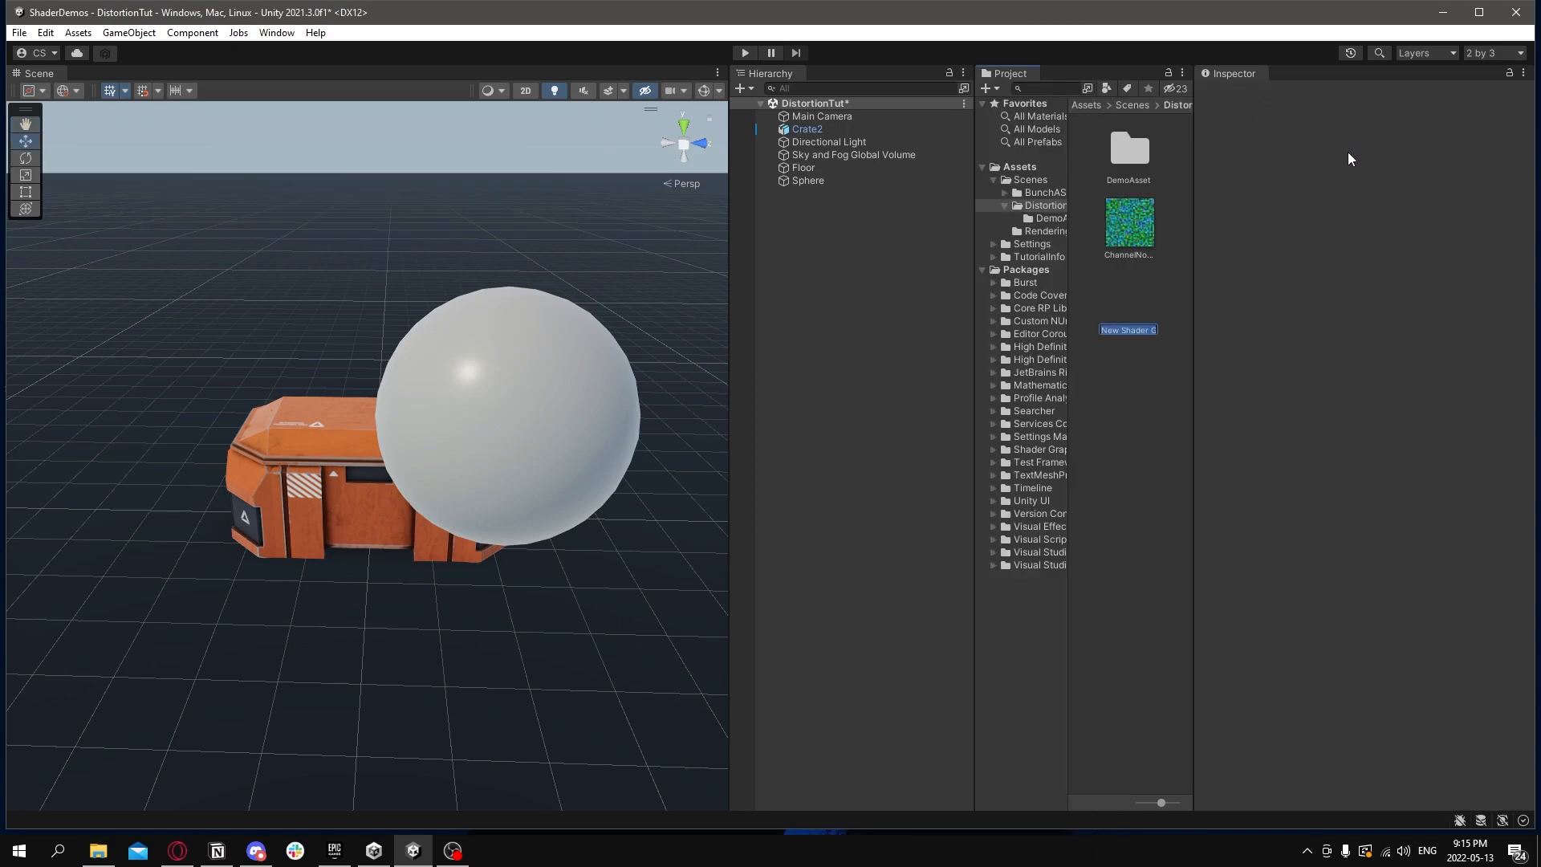
pyautogui.write('DistortionShader')
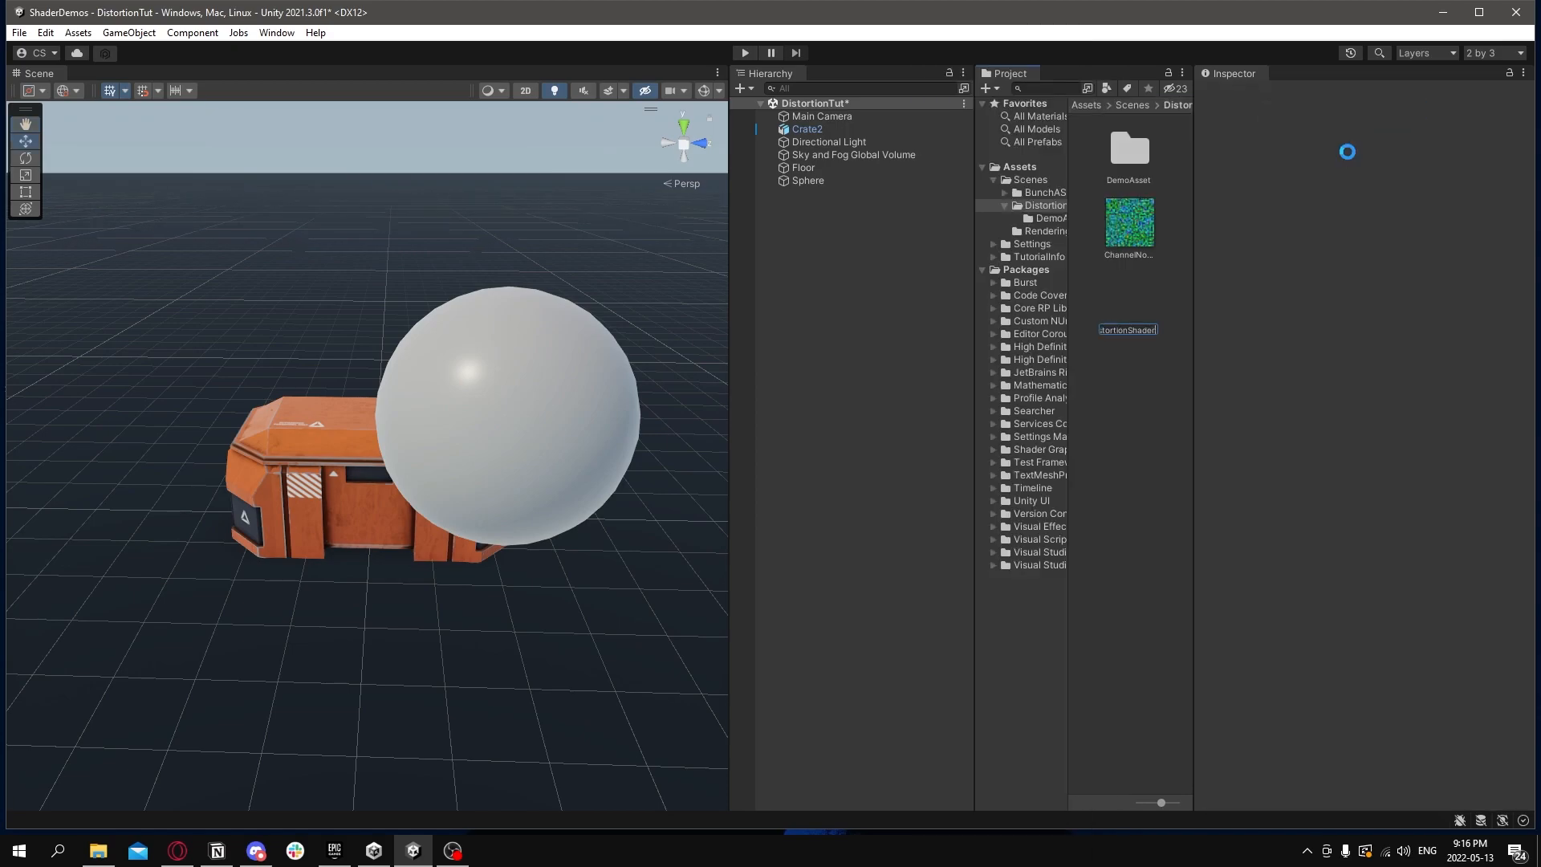
pyautogui.doubleClick(1129, 329)
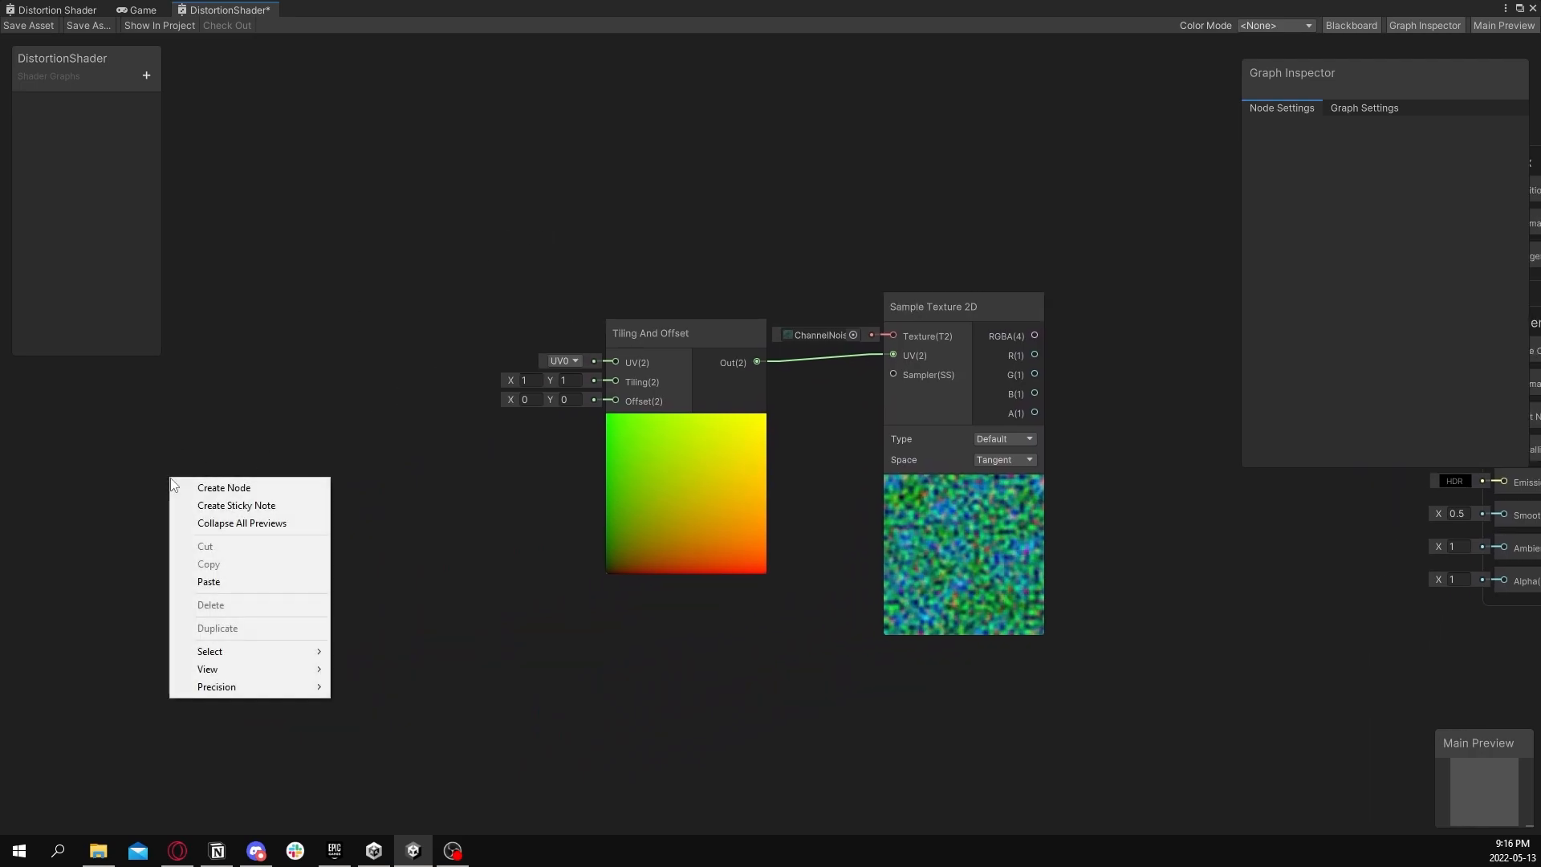
# - Drive the noise texture offset with Time through two 0.1 Multiply nodes and a Vector 2, then save
pyautogui.click(224, 487)
pyautogui.write('mu')
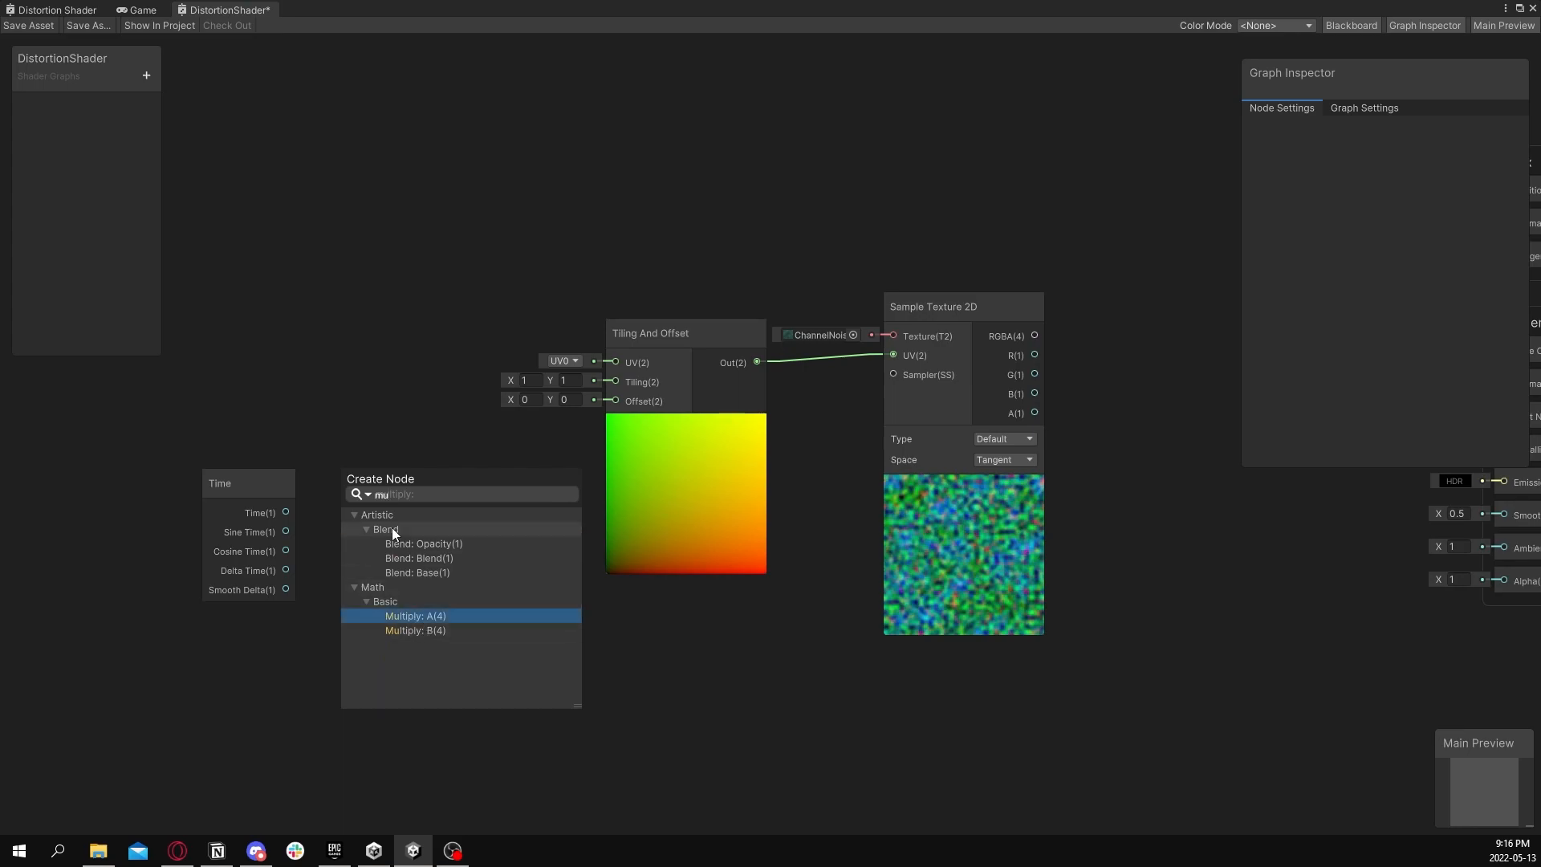
pyautogui.click(415, 615)
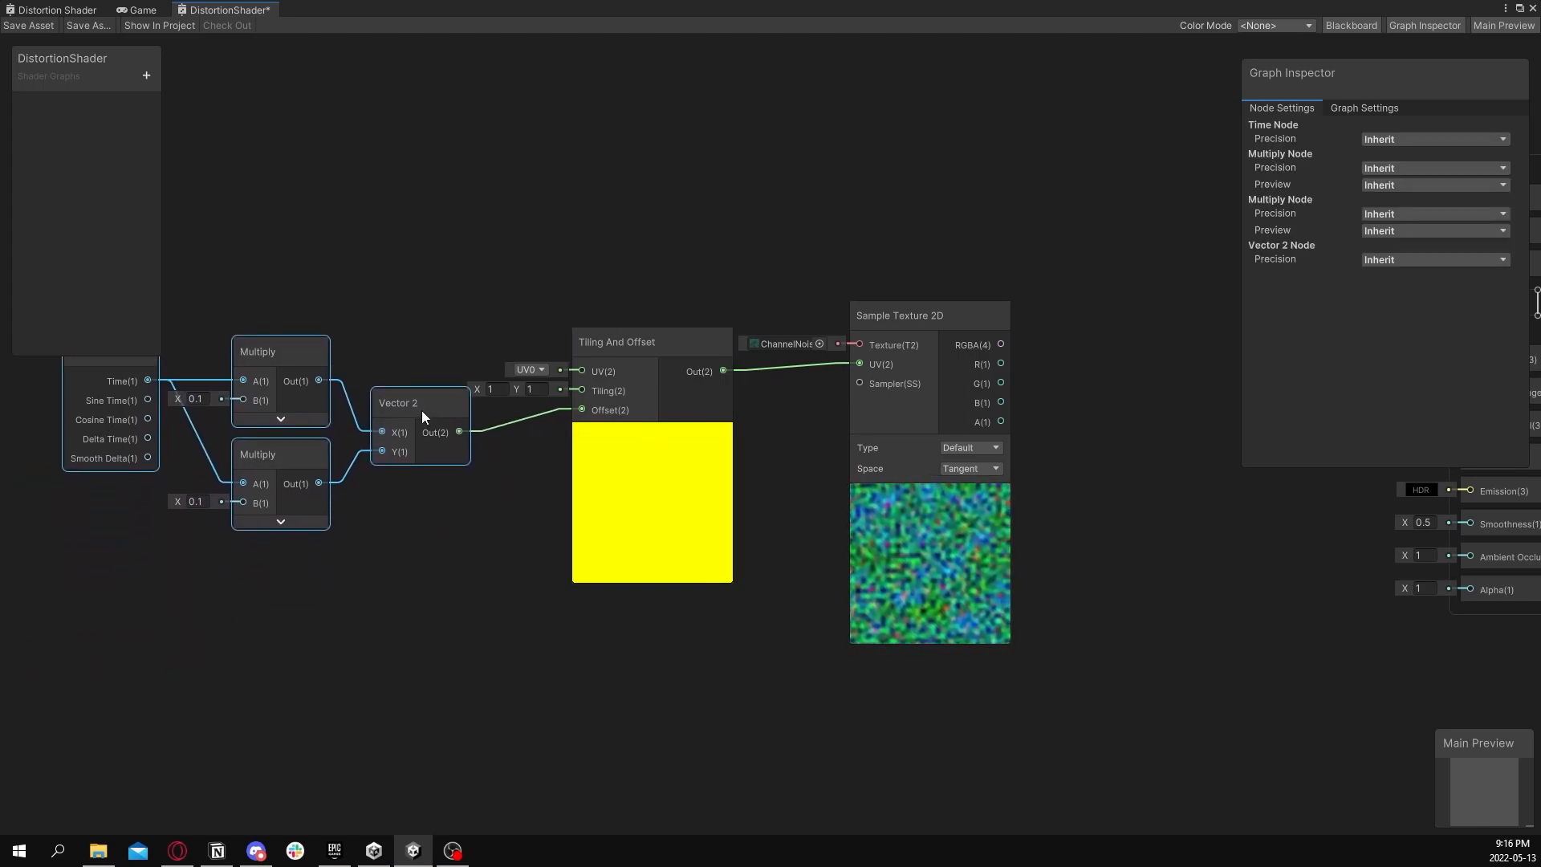
pyautogui.click(898, 326)
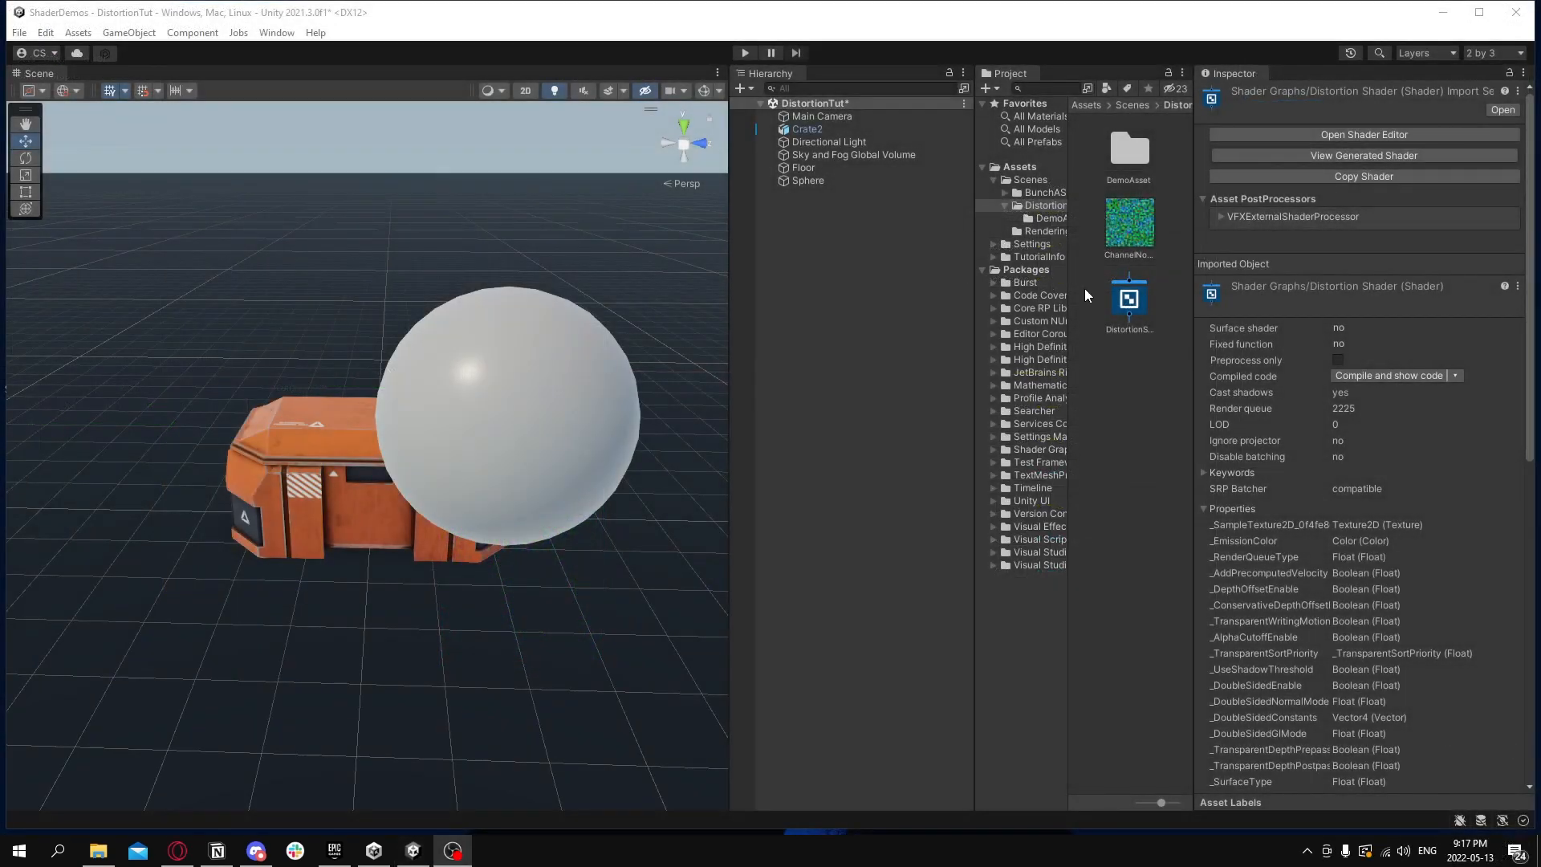
# - Create the DistortionMat material from DistortionShader and apply it to the sphere
pyautogui.rightClick(1130, 294)
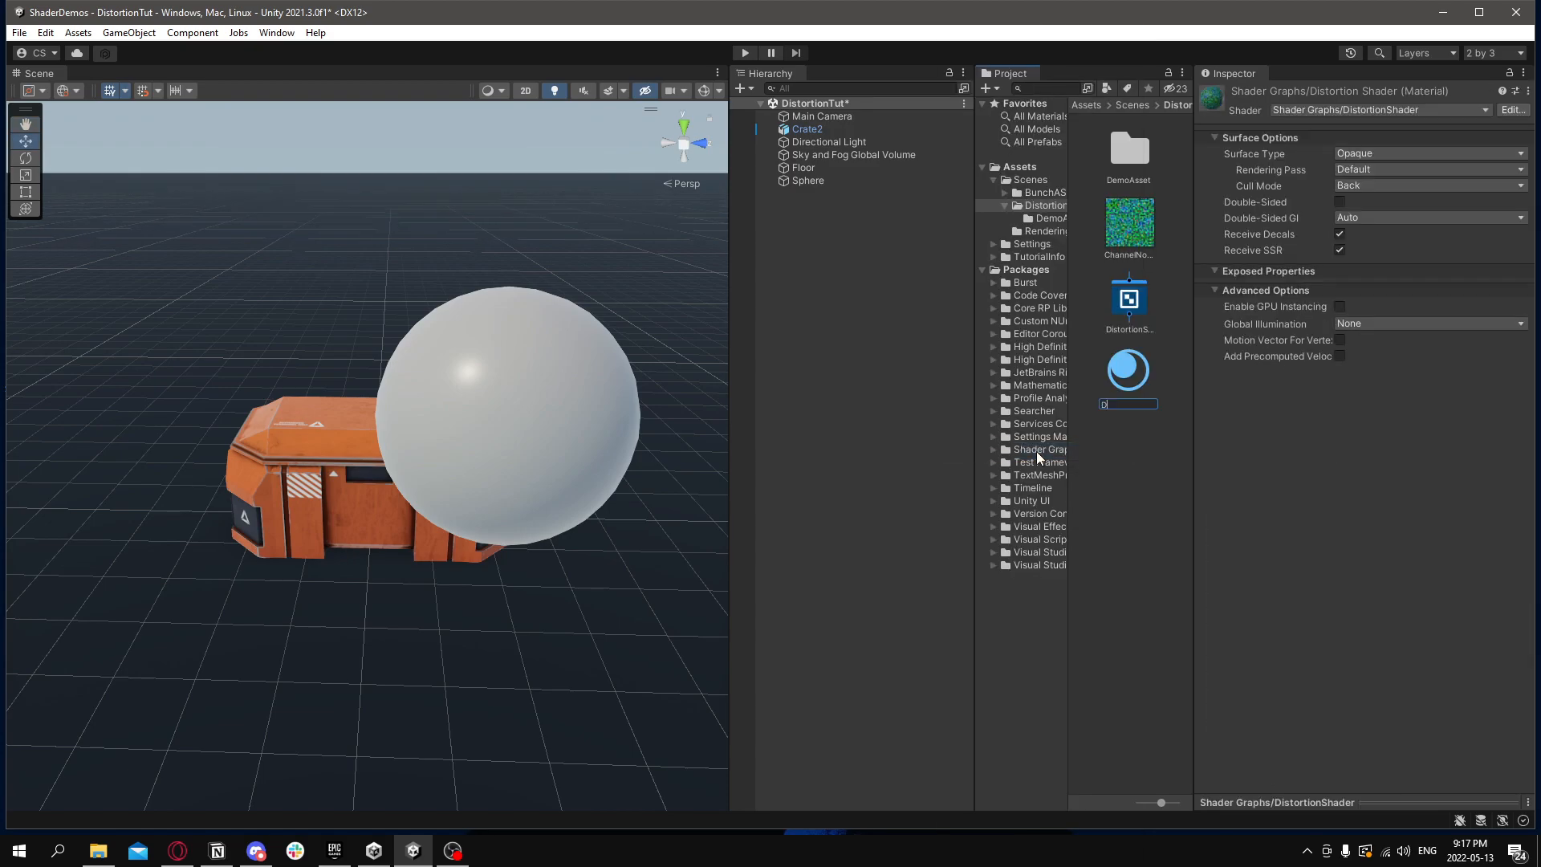
pyautogui.write('DistortionMat')
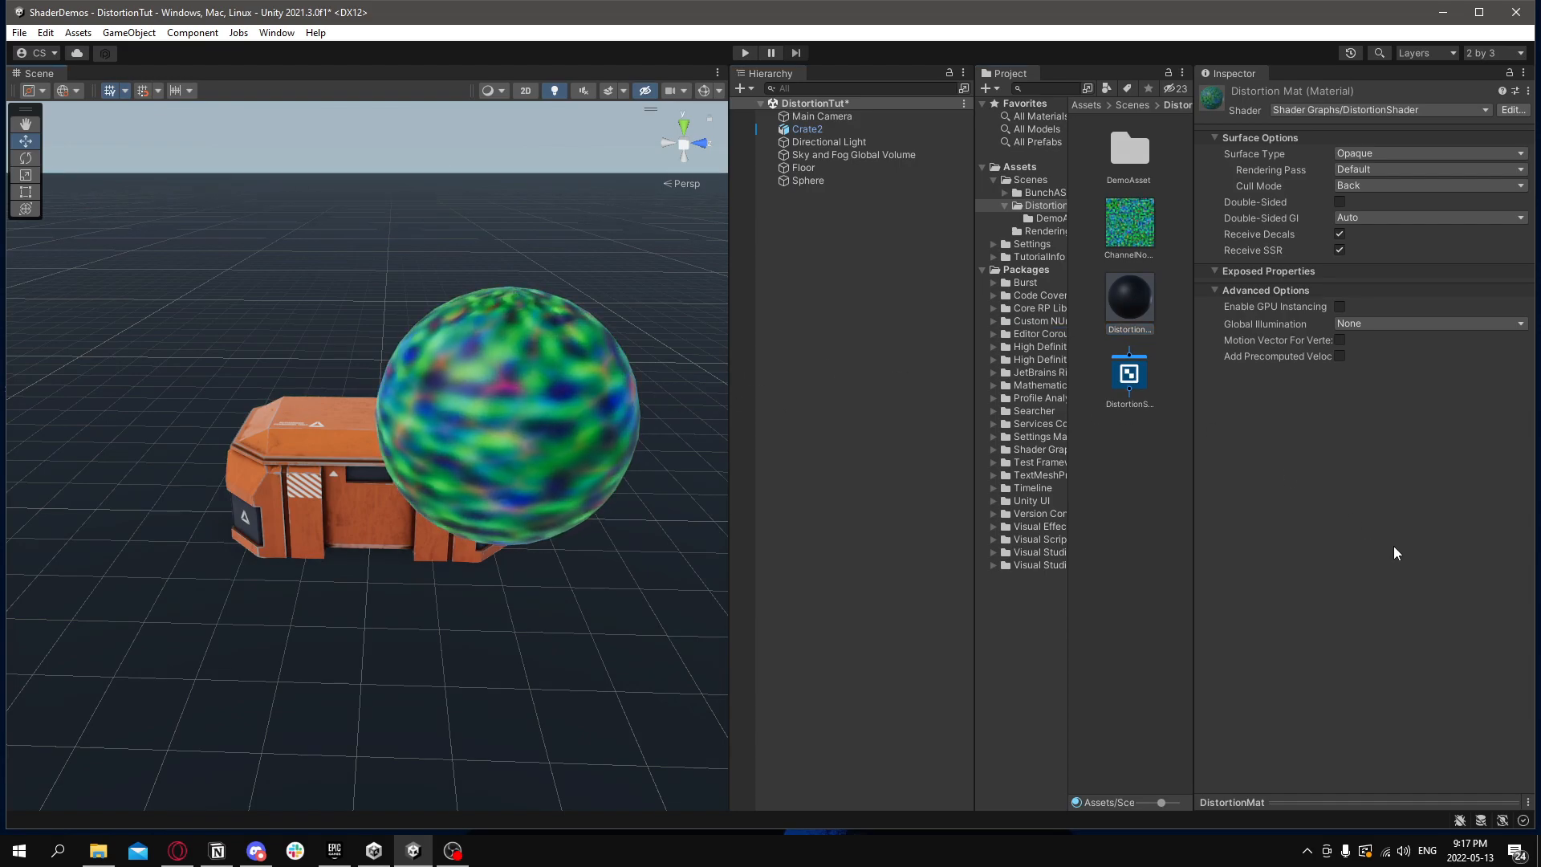
pyautogui.rightClick(381, 224)
pyautogui.write('sce')
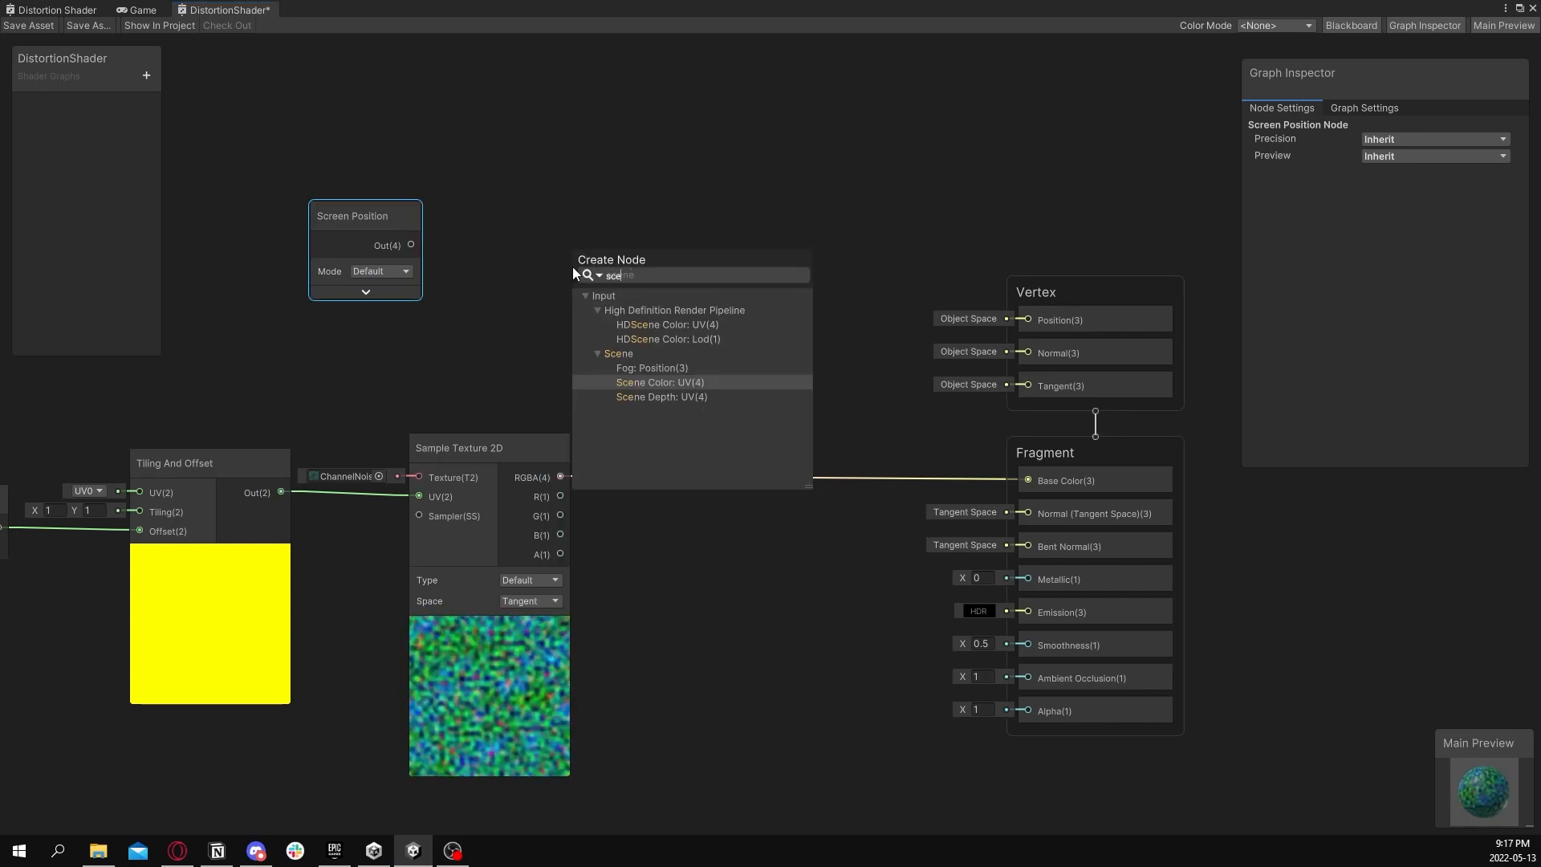
# - Feed Screen Position into Scene Color multiplied by Exposure, and set the surface to Transparent
pyautogui.click(660, 382)
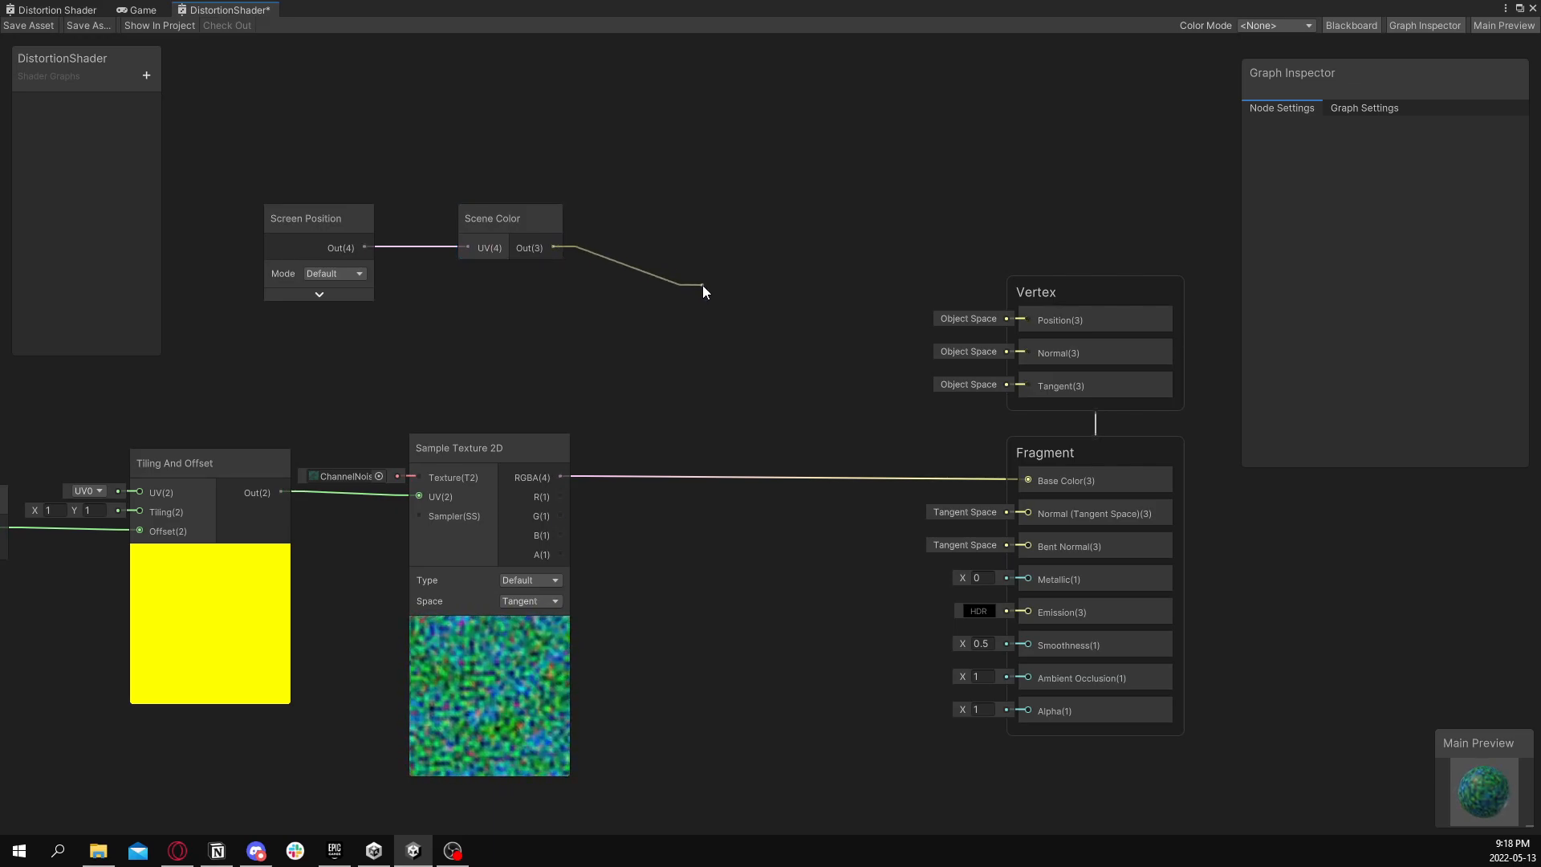
pyautogui.click(703, 290)
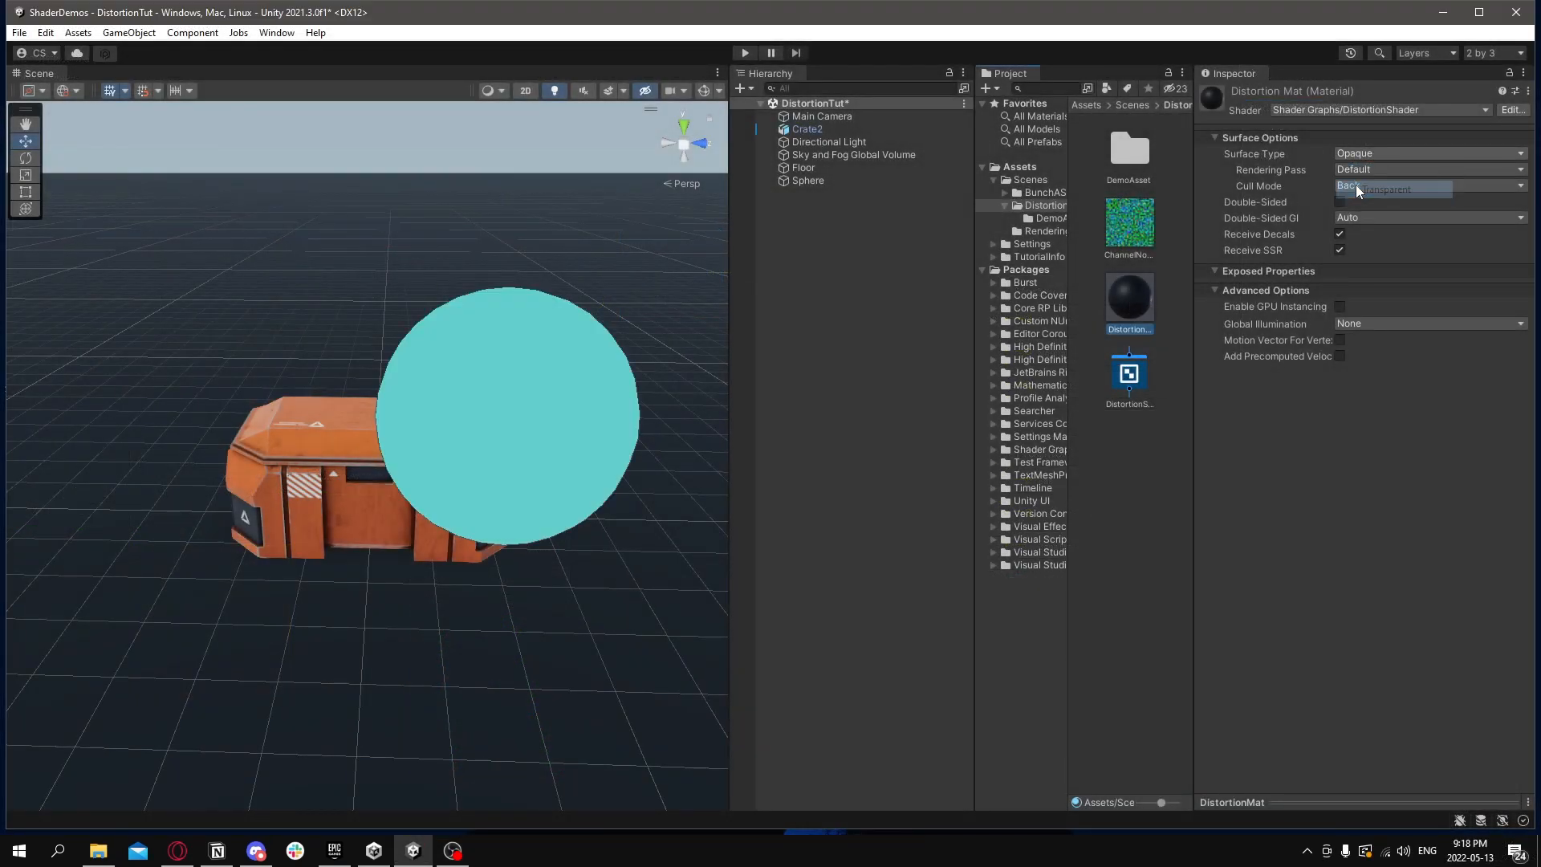
pyautogui.click(1392, 189)
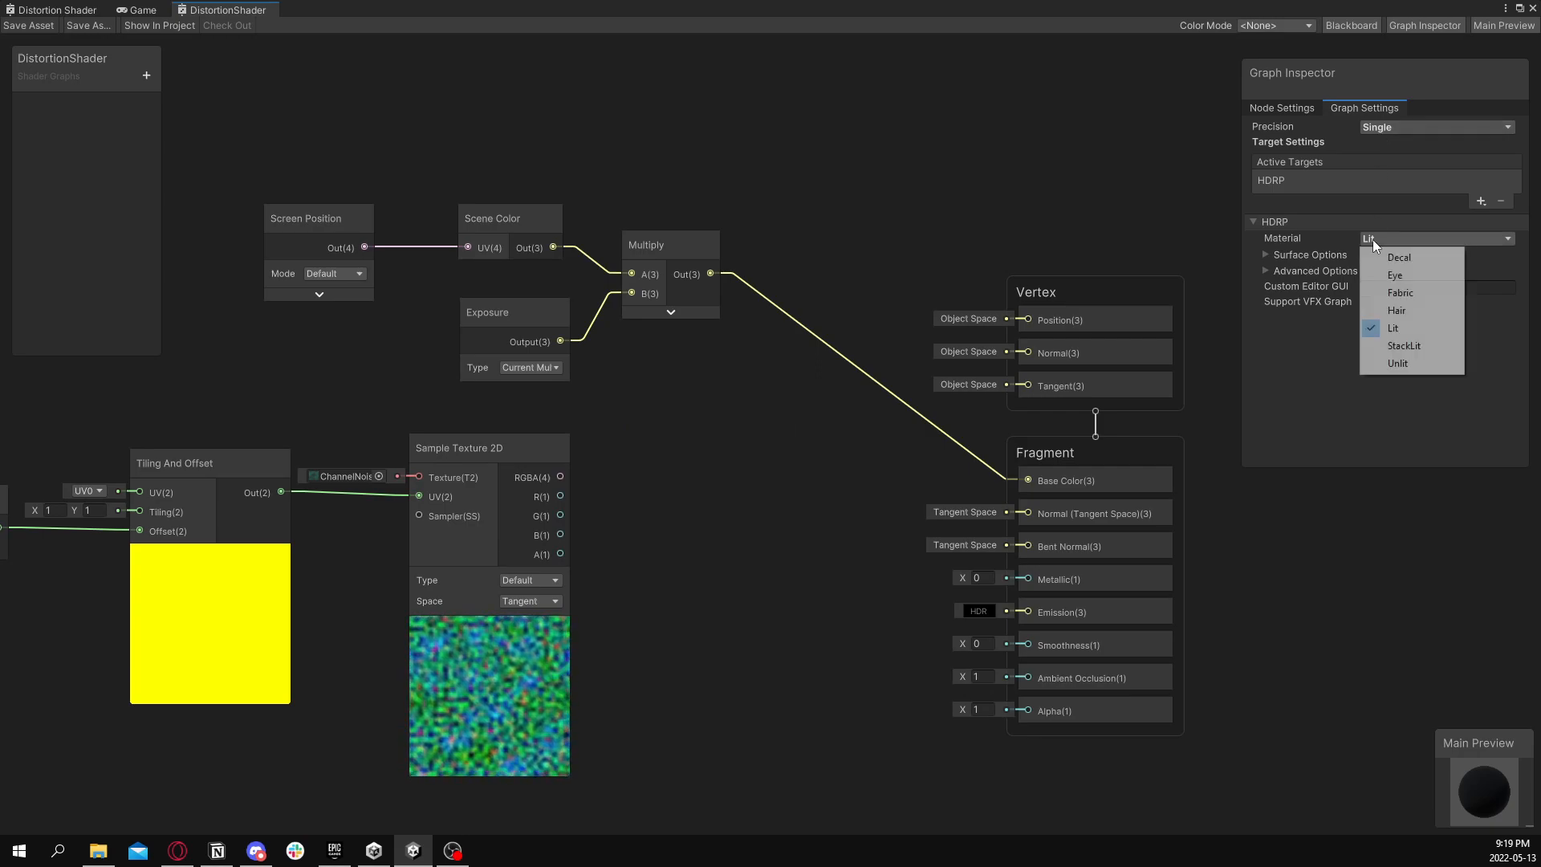
pyautogui.click(1396, 362)
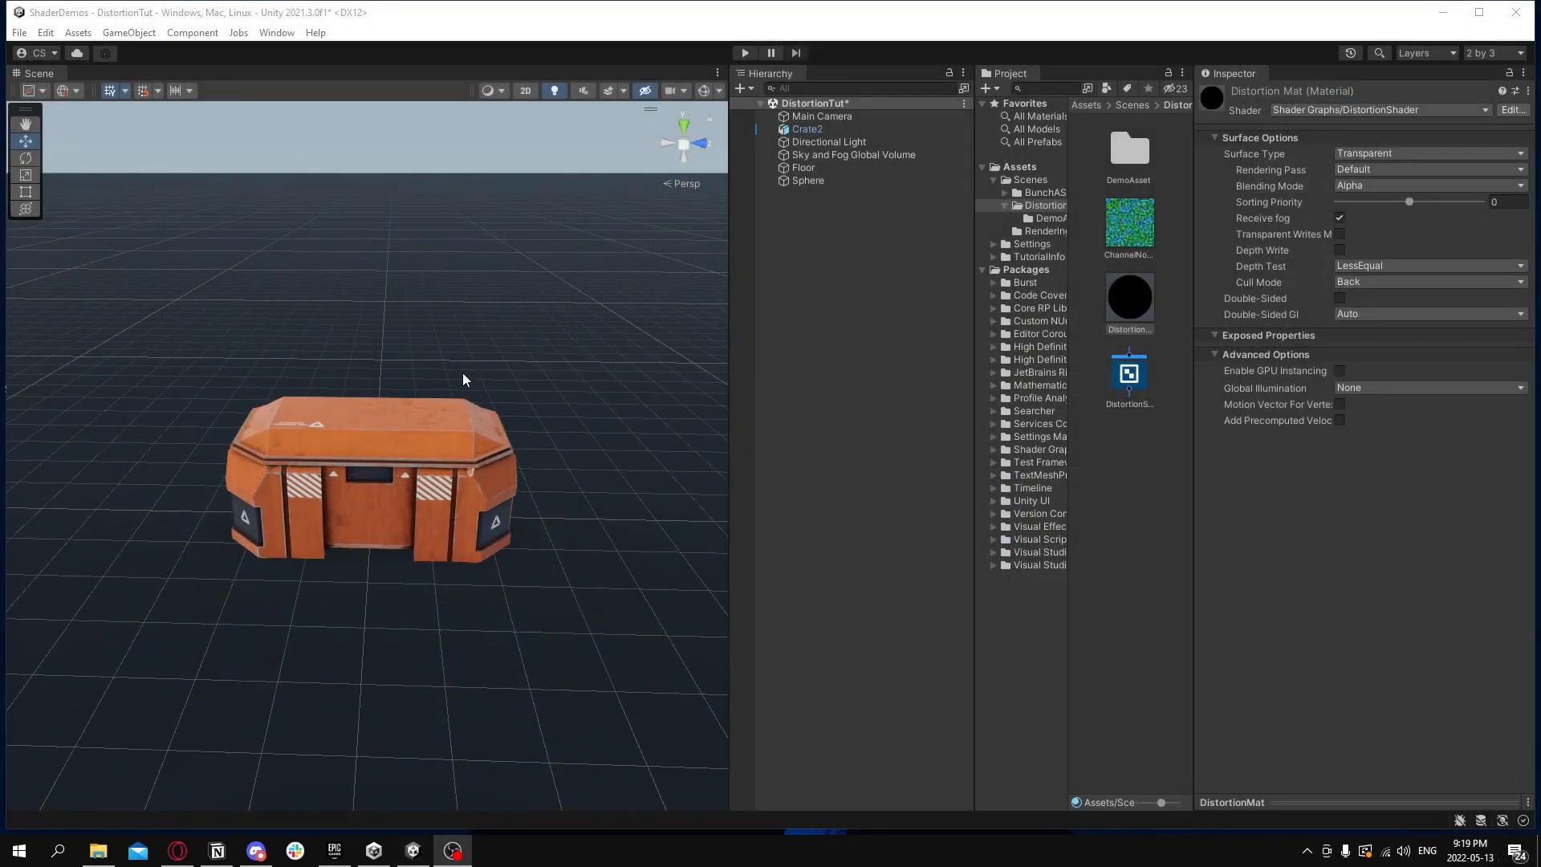
pyautogui.click(809, 180)
pyautogui.write('add')
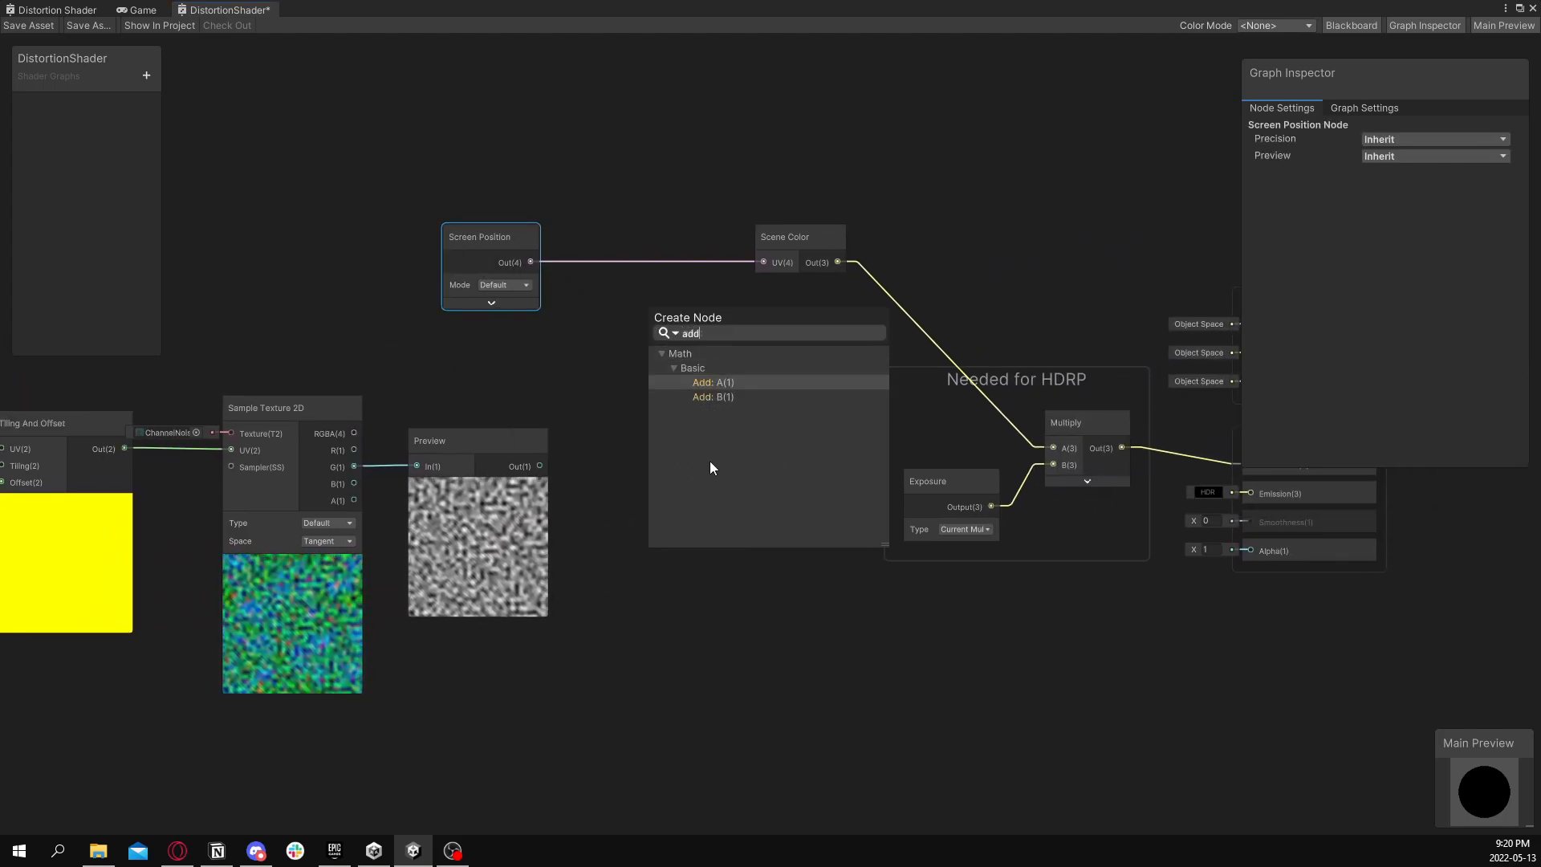
# - Add noise R times 0.05 to Screen Position for Scene Color UV, grouping the nodes
pyautogui.click(713, 383)
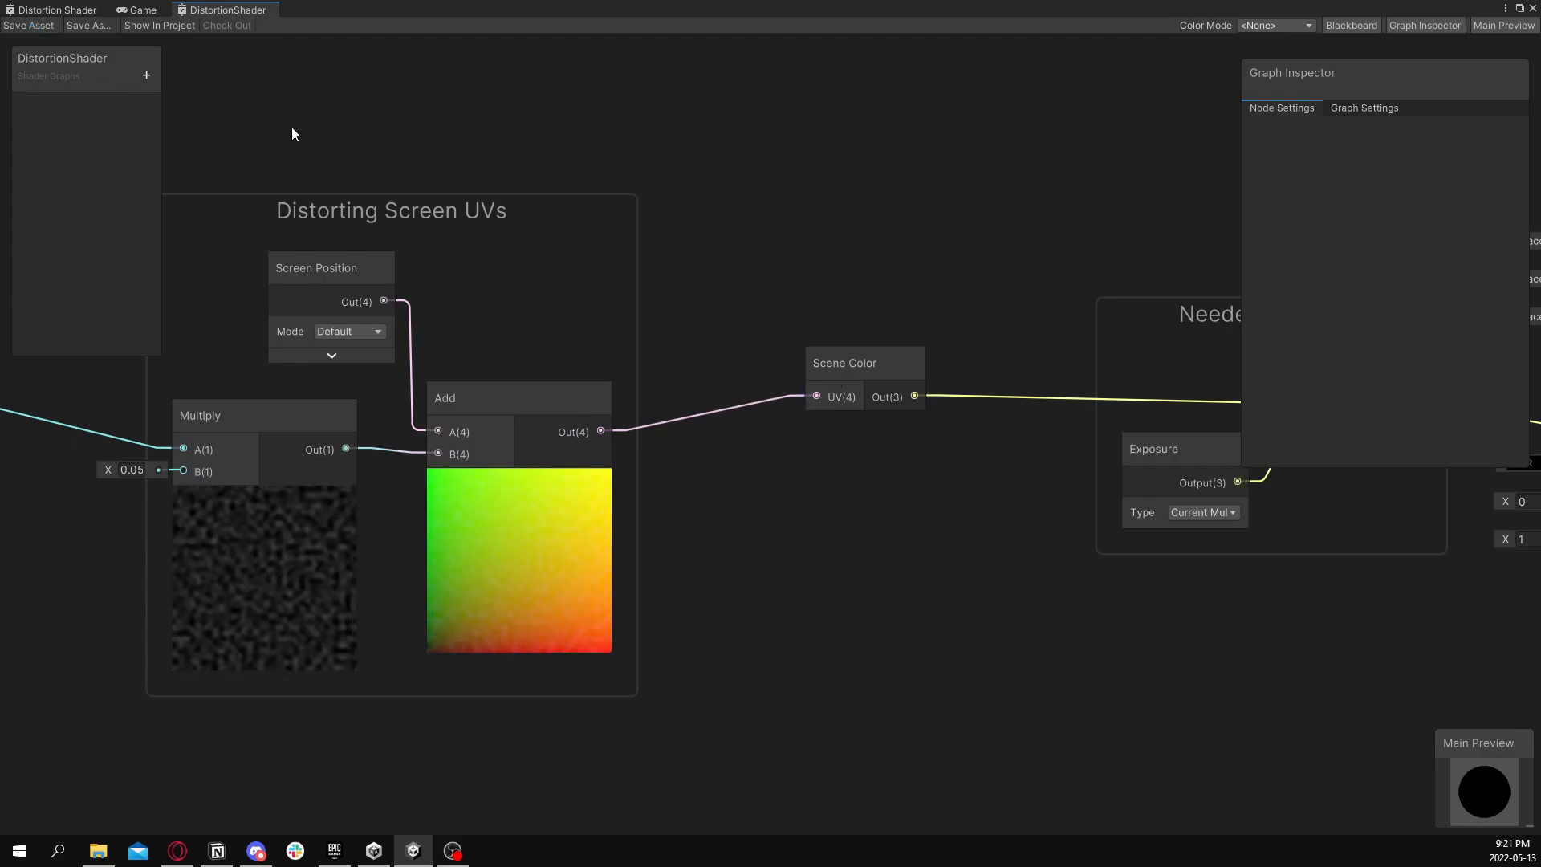
# - Select the Sphere to view the warped crate and dock the graph below the Scene view
pyautogui.click(451, 850)
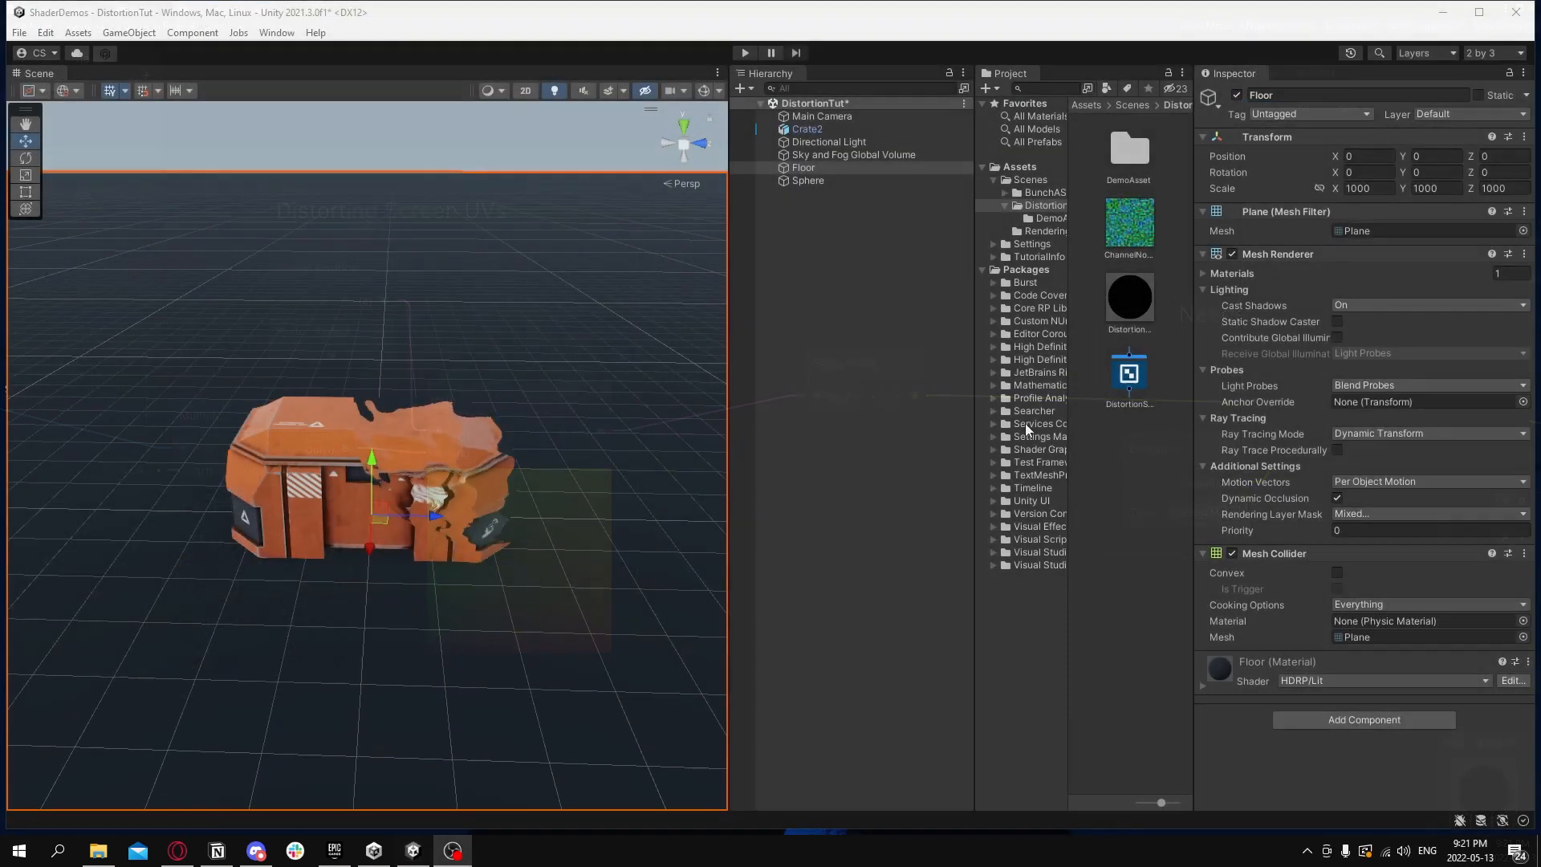
pyautogui.click(807, 180)
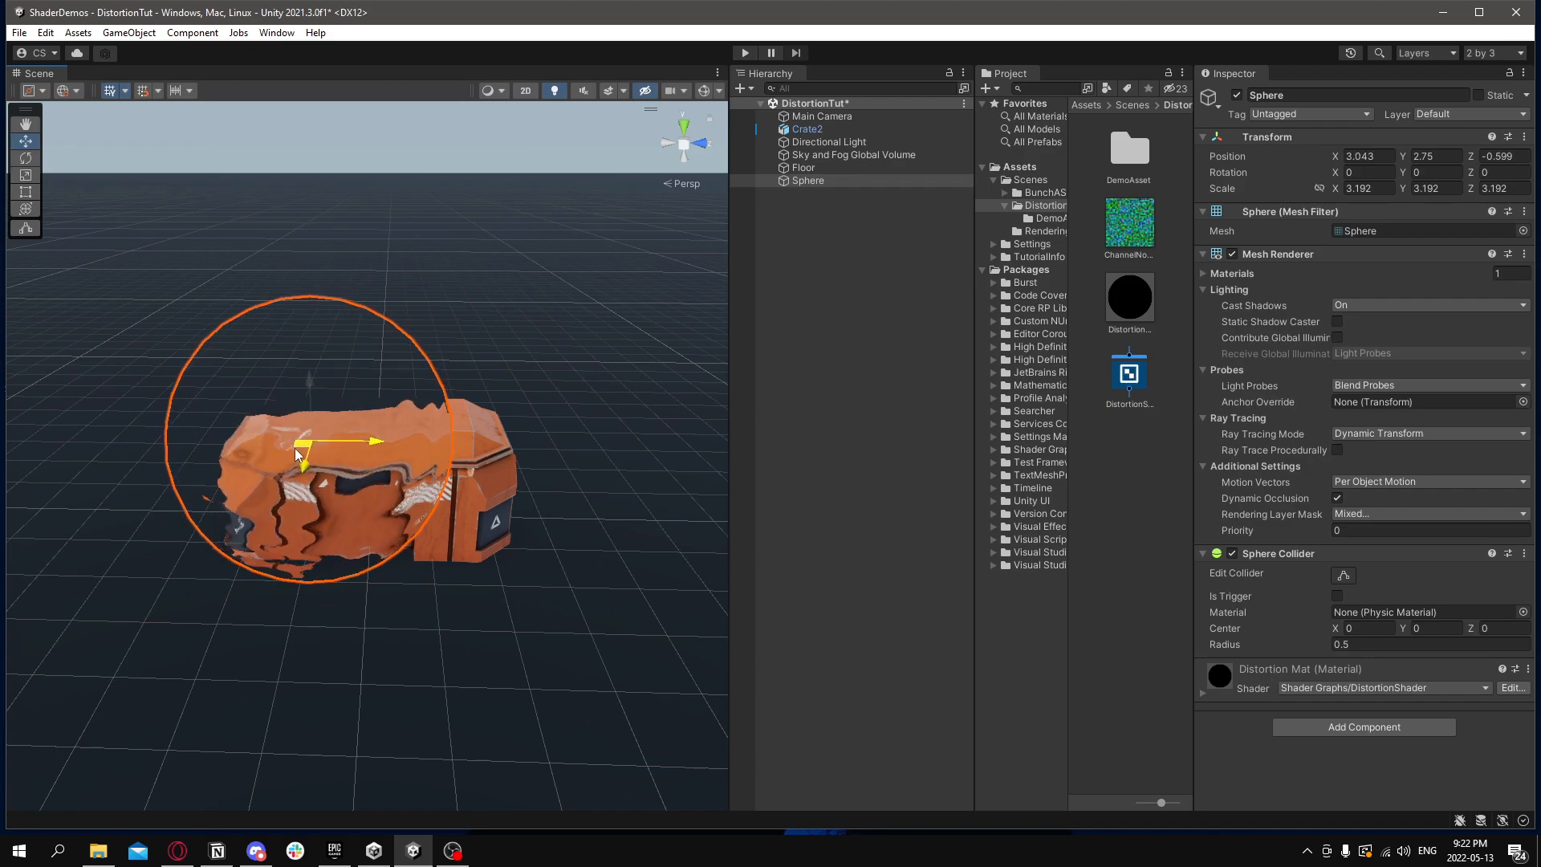
pyautogui.click(802, 167)
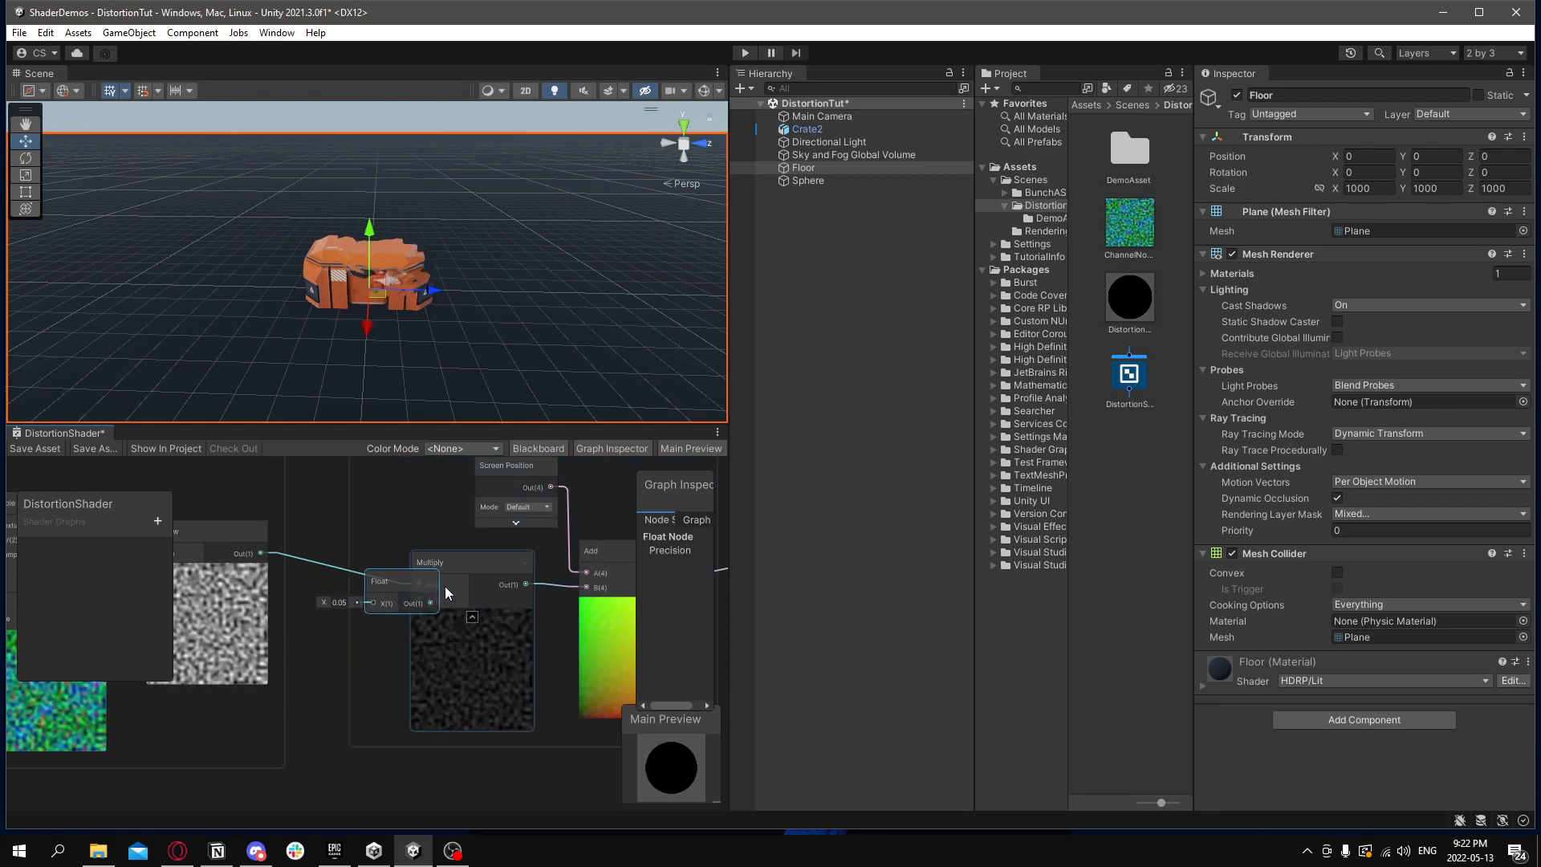
# - Convert the 0.05 value into an exposed property renamed Distortion Strength
pyautogui.click(463, 561)
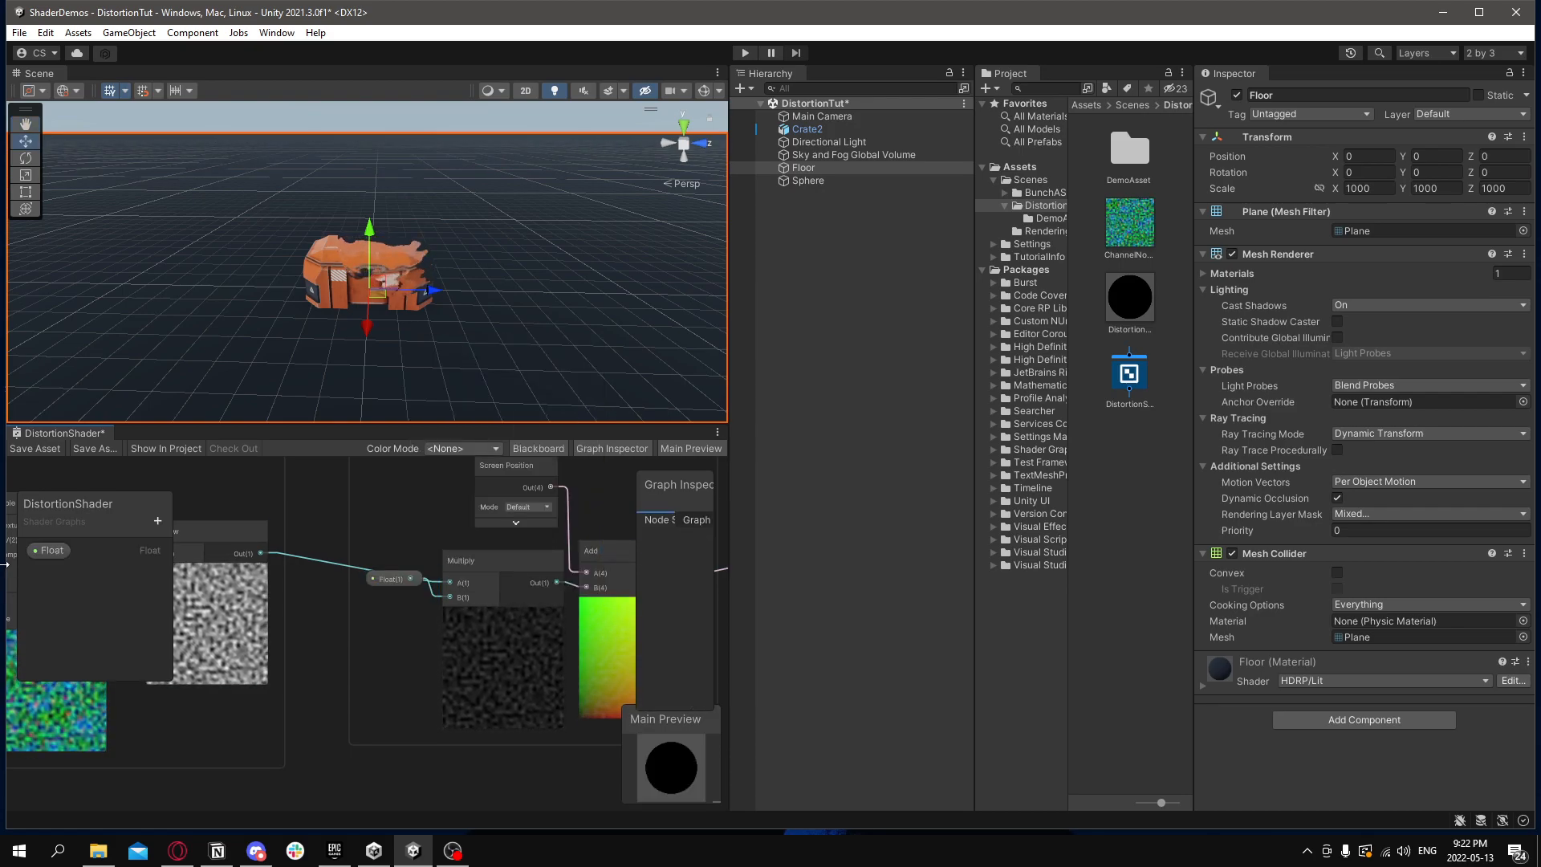
pyautogui.rightClick(49, 551)
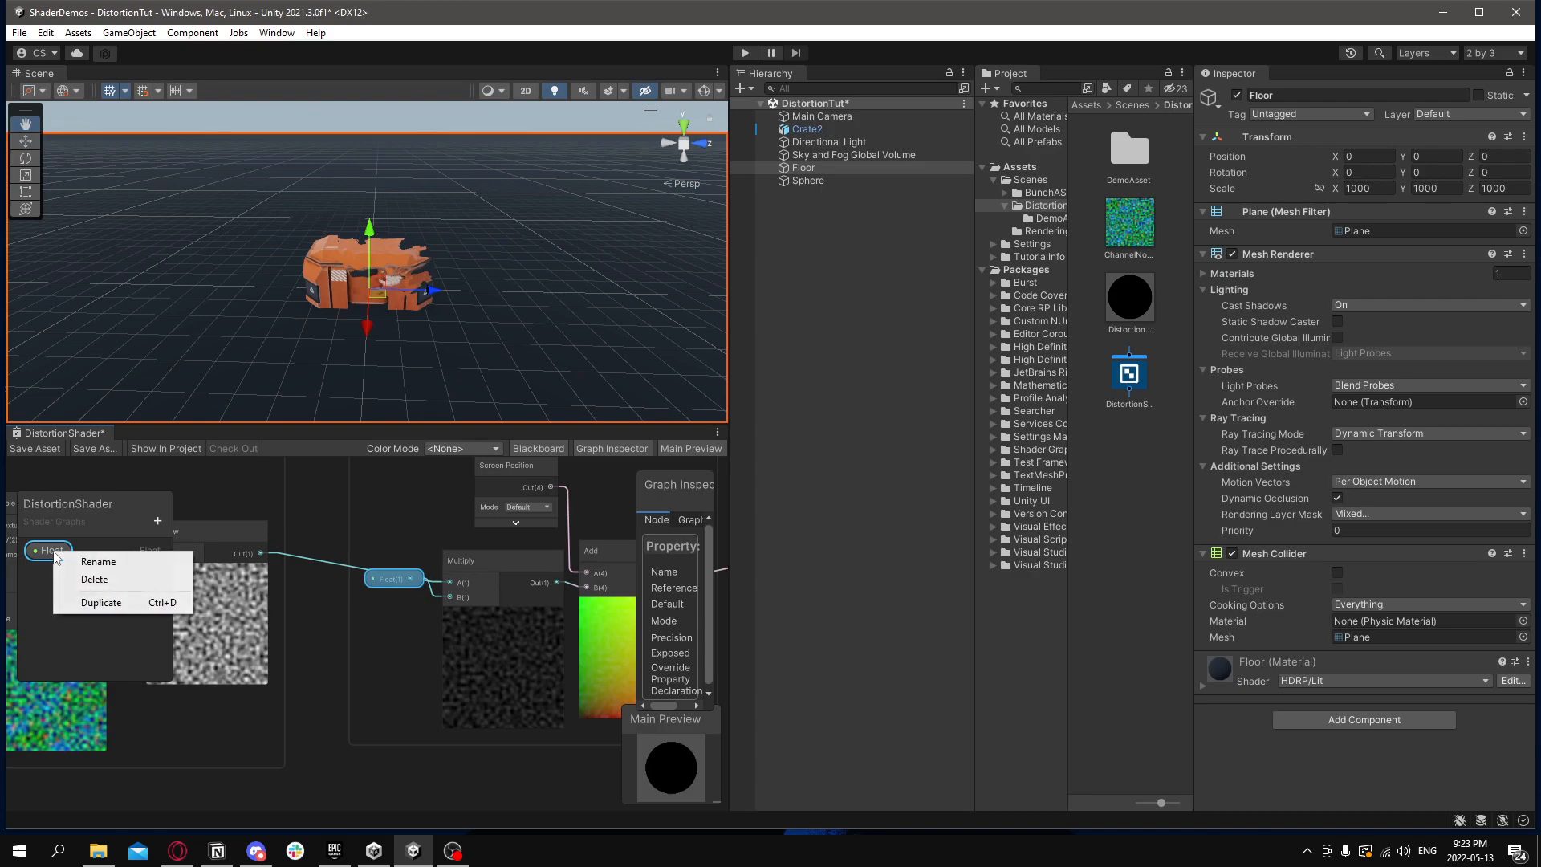
pyautogui.click(97, 561)
pyautogui.write('Distortion Strength')
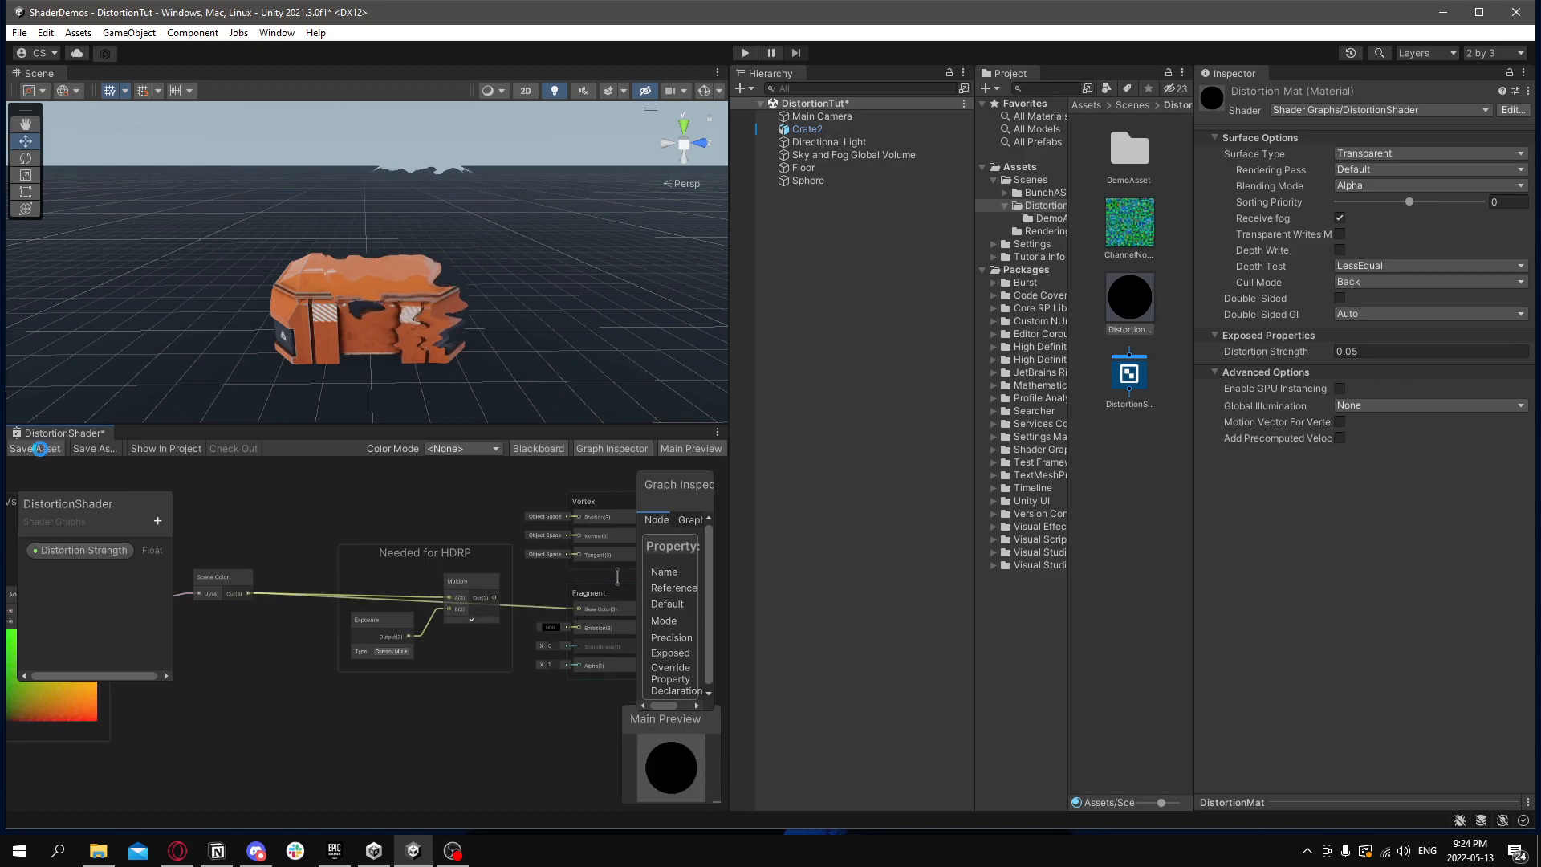
# - Save the graph and raise the Sky and Fog Global Volume fixed exposure to about 2.14
pyautogui.click(35, 448)
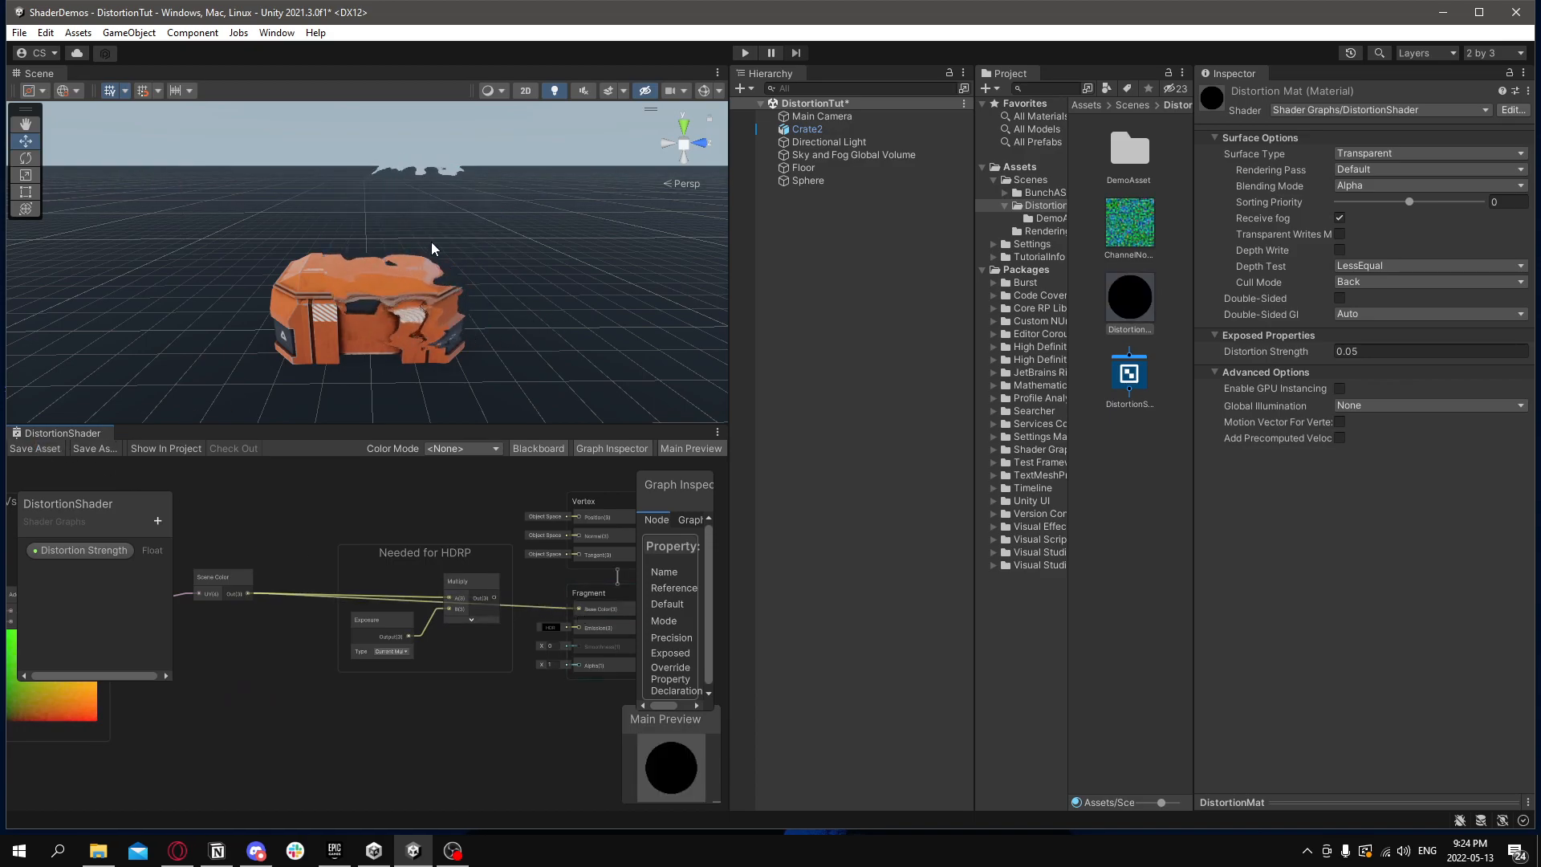
pyautogui.click(851, 154)
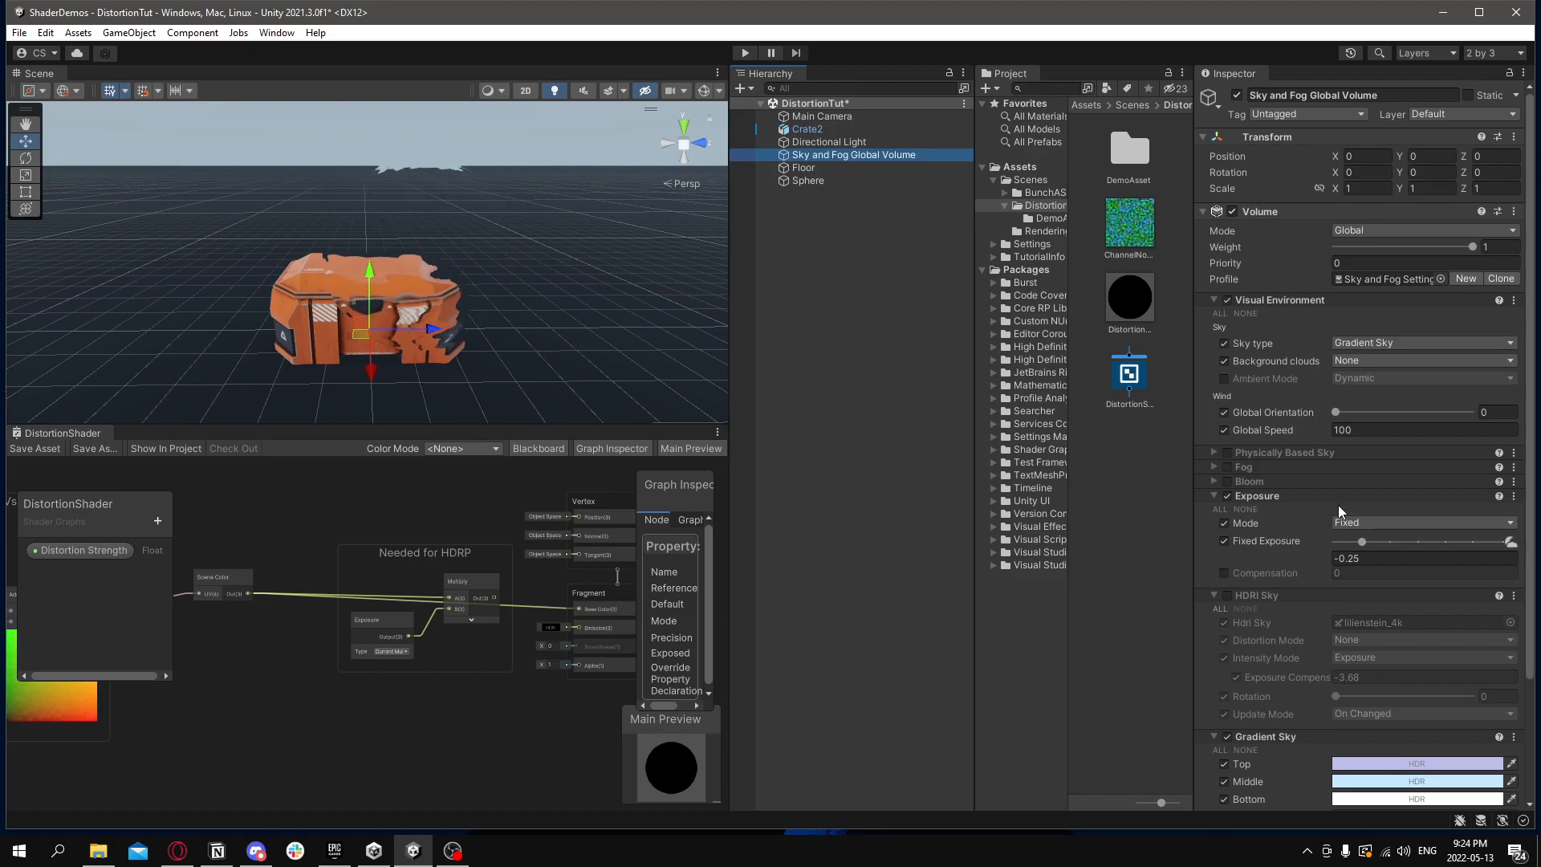
pyautogui.scroll(-3)
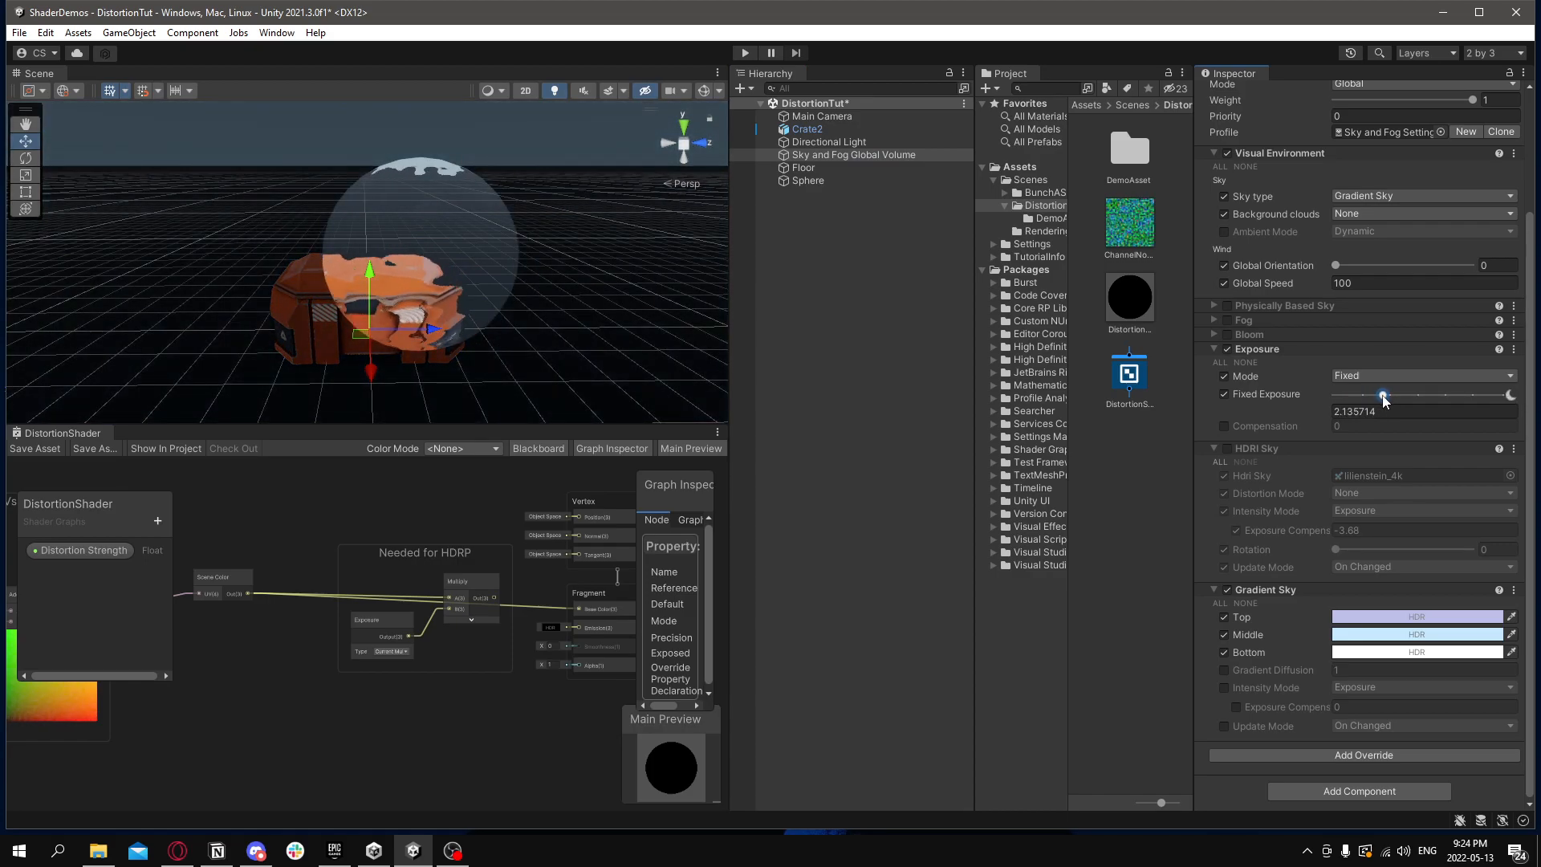
pyautogui.click(744, 53)
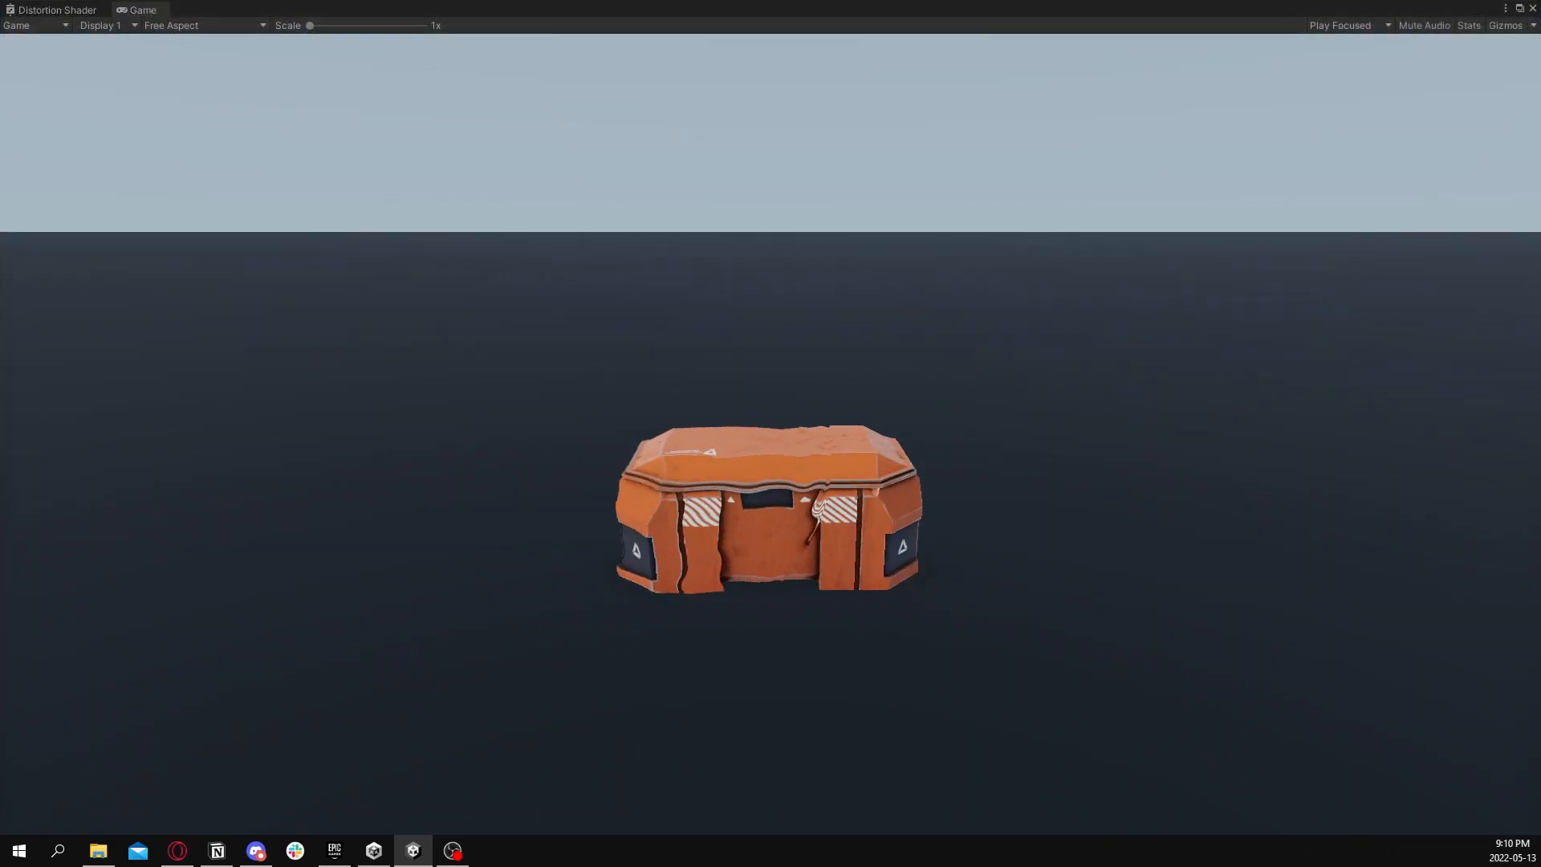